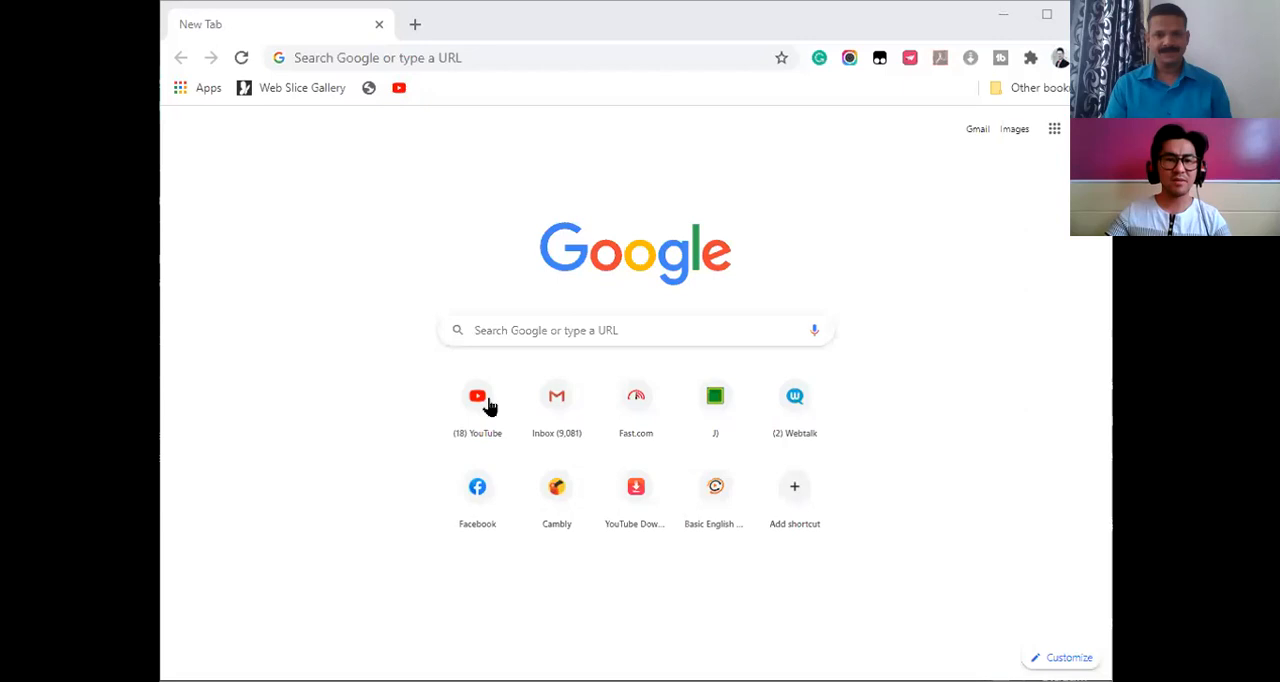
Search YouTube for 'global english media' and select the Global English Media channel
left_click(477, 396)
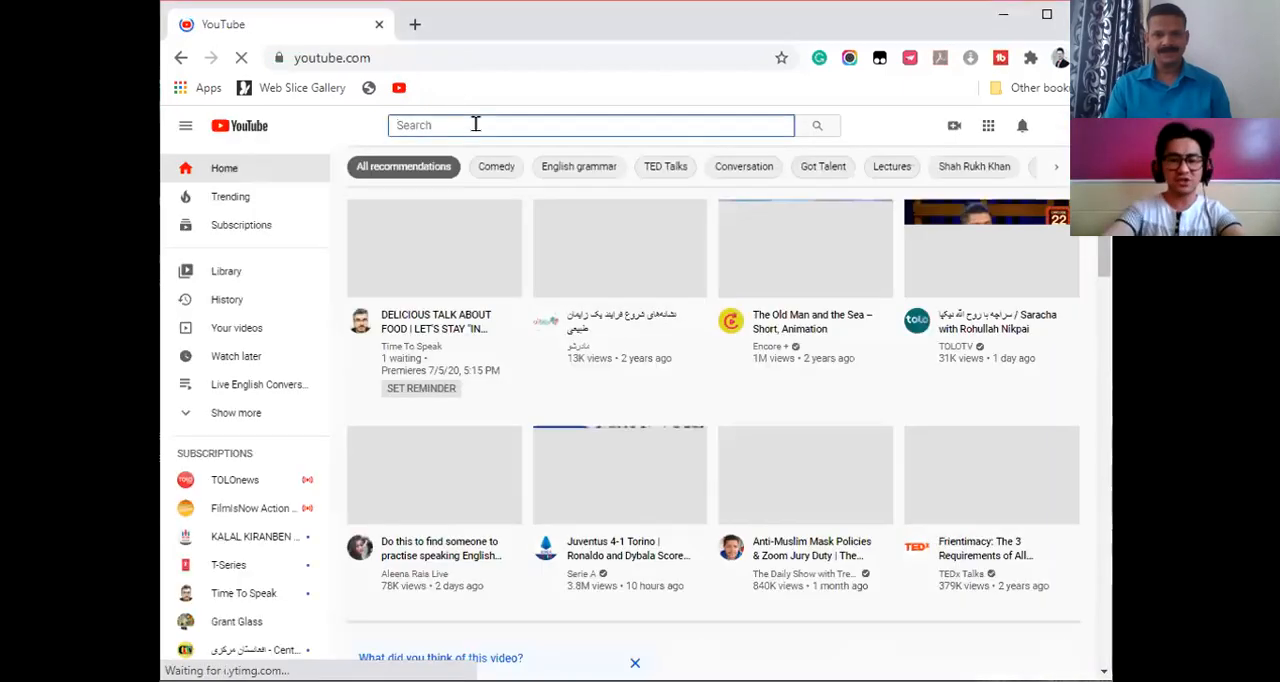
type("global english media")
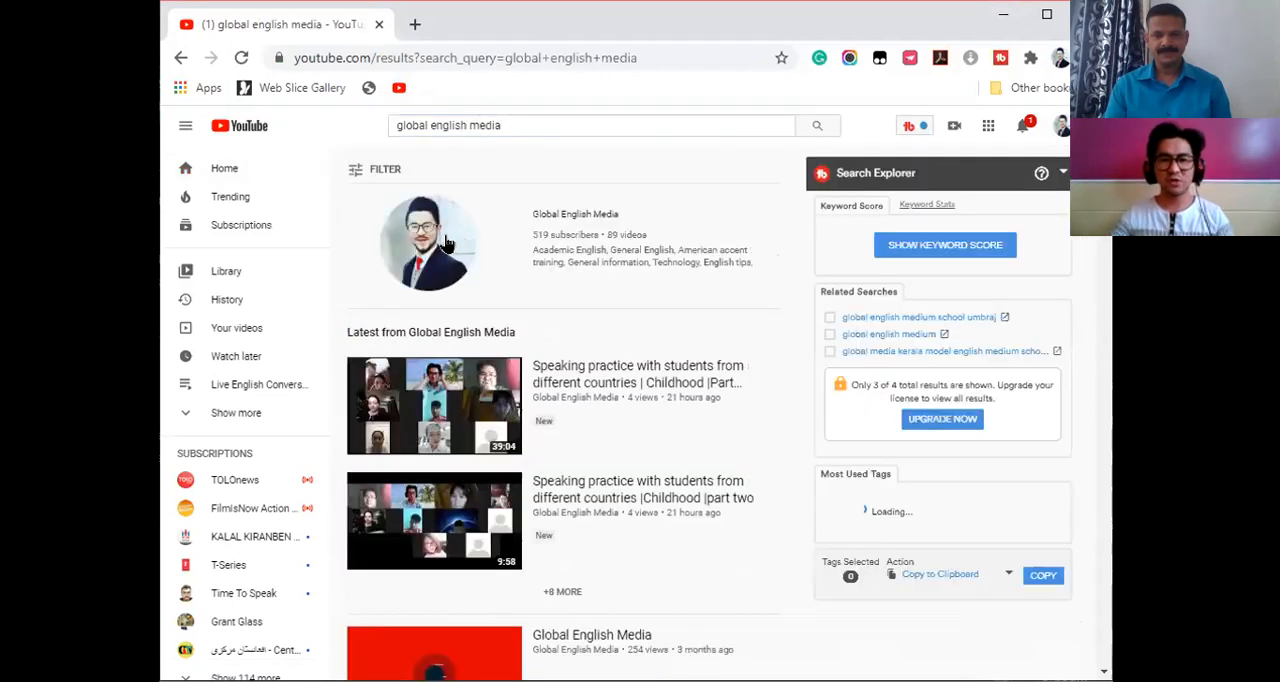
left_click(428, 243)
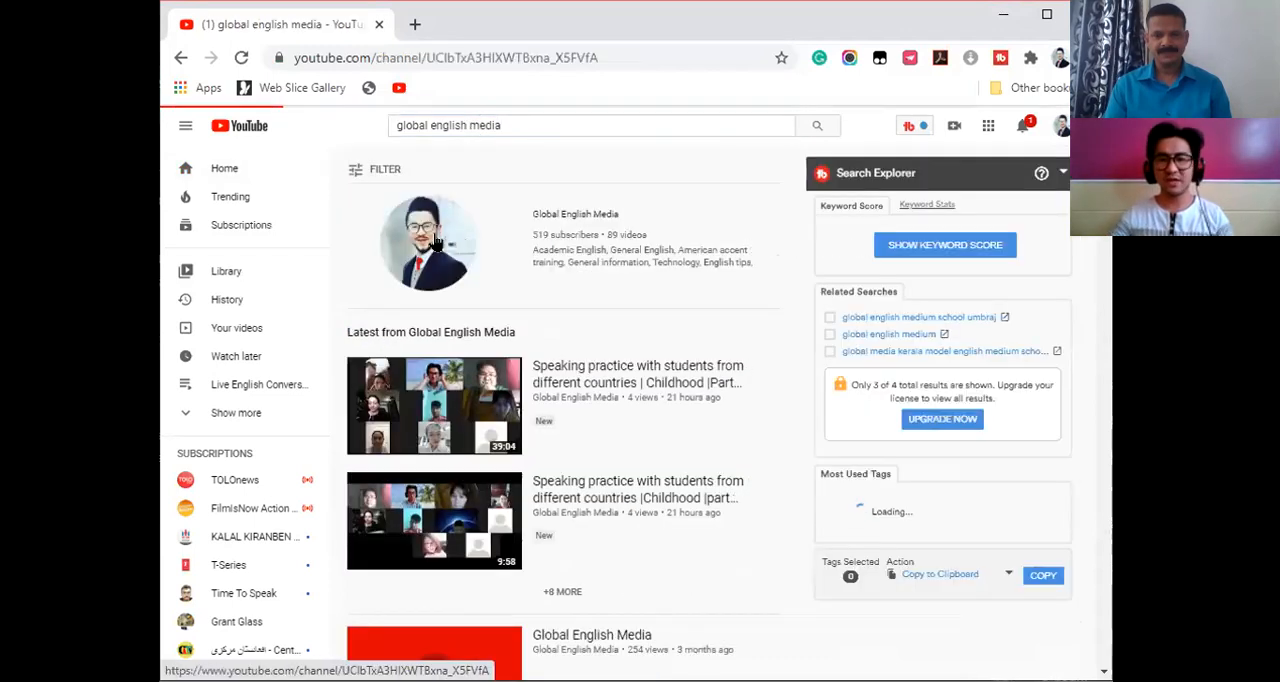
Open the Global English Media channel and view its About tab description and stats
left_click(425, 240)
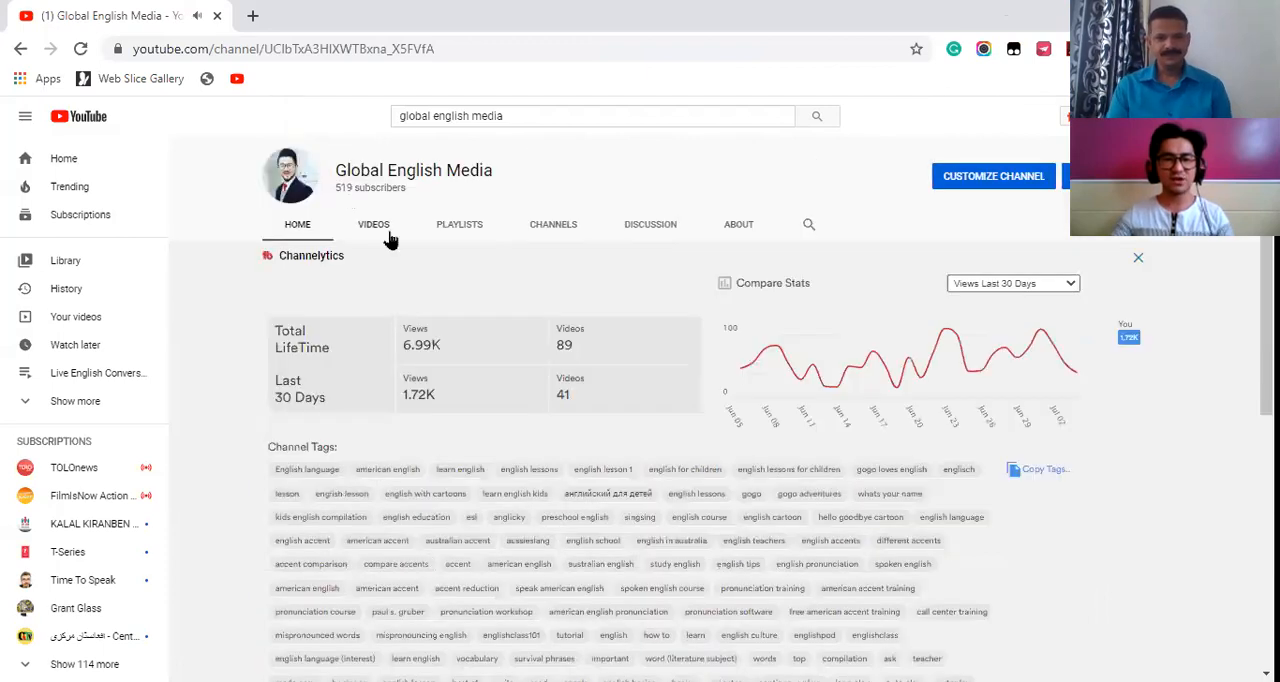
left_click(738, 224)
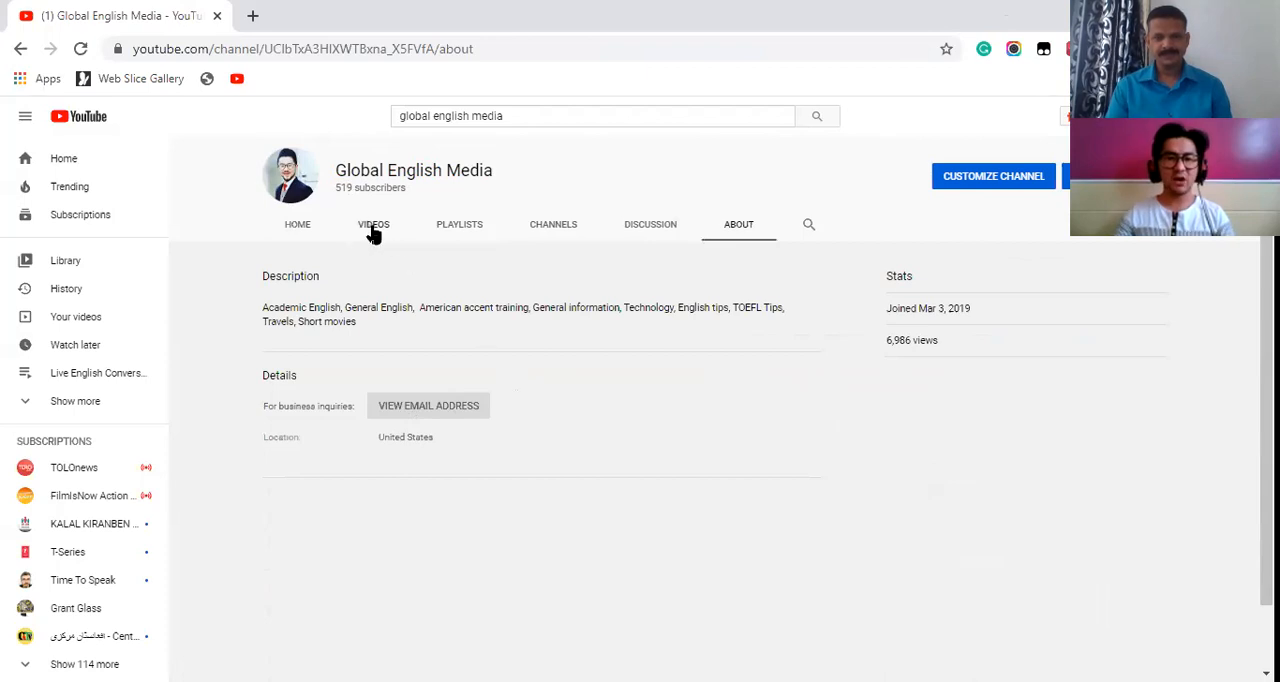
mouse_move(446, 235)
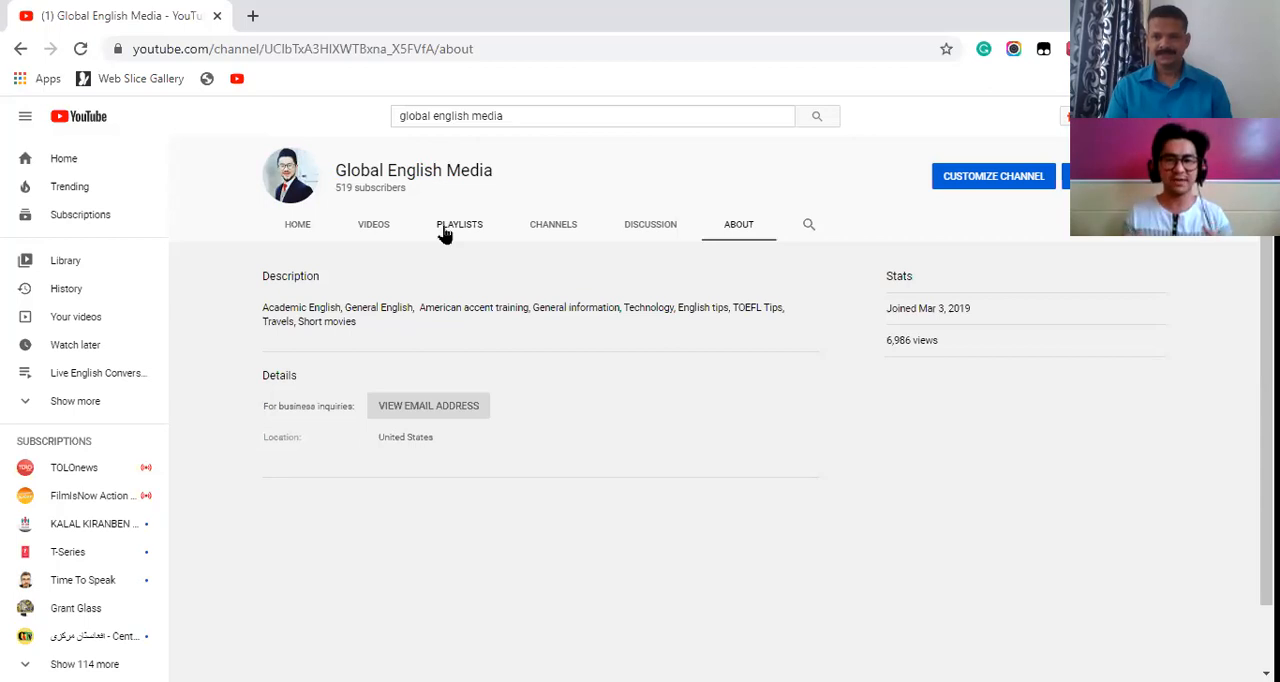
left_click(459, 224)
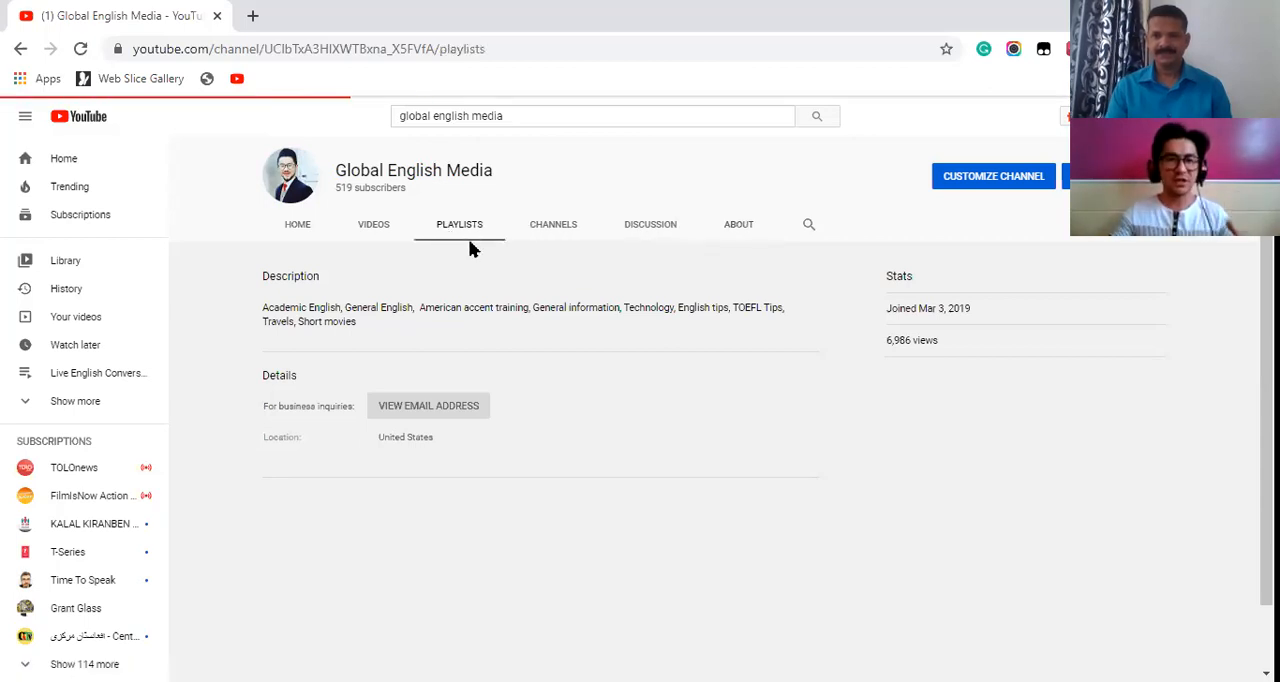
Browse the channel's playlists, such as Live English Conversations and American accent training
left_click(459, 224)
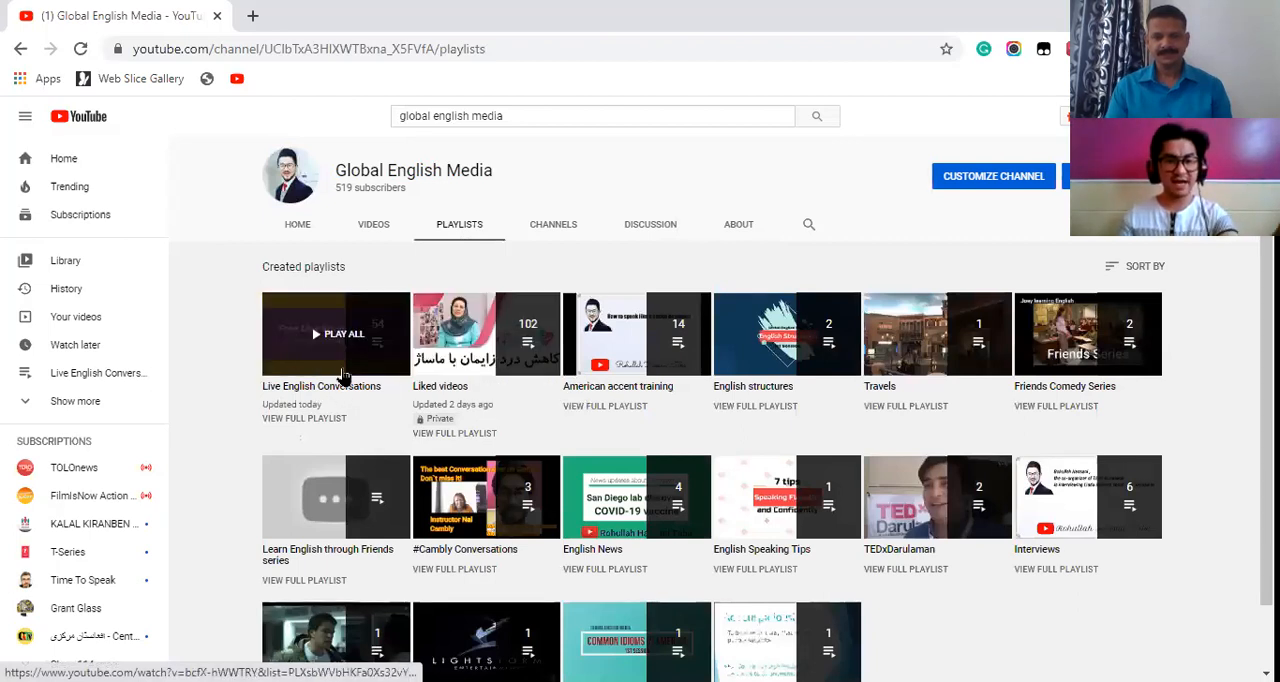
left_click(335, 334)
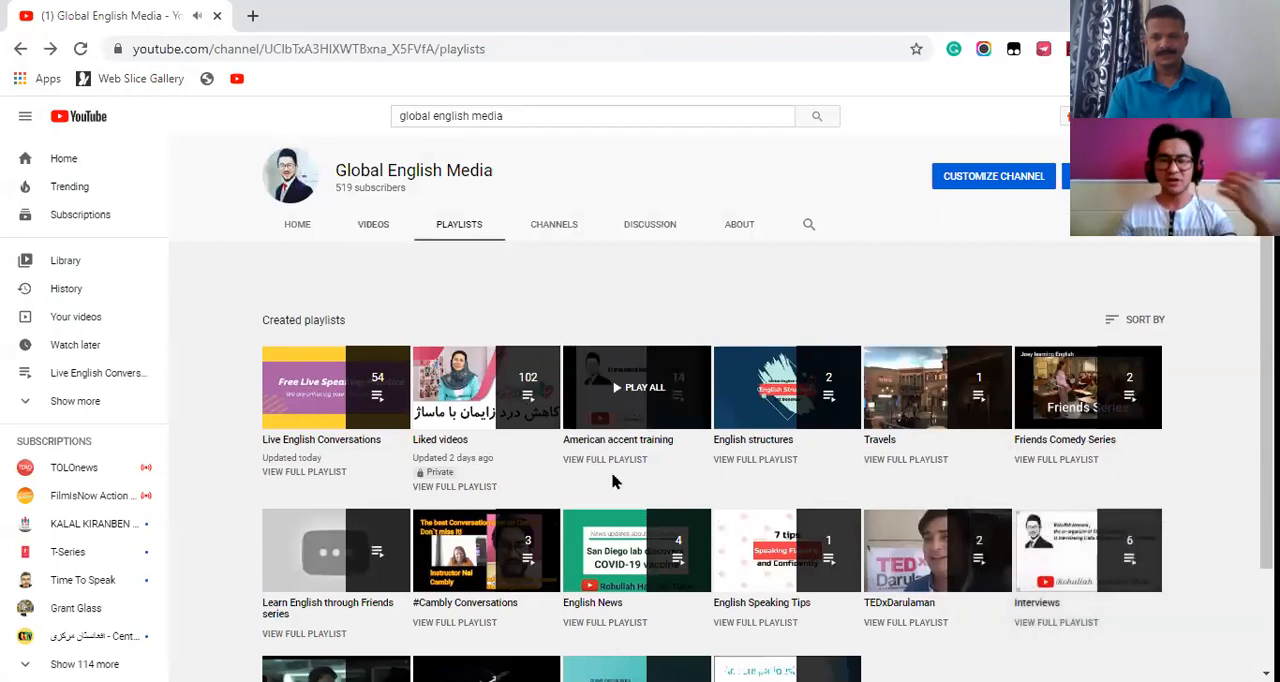
left_click(373, 224)
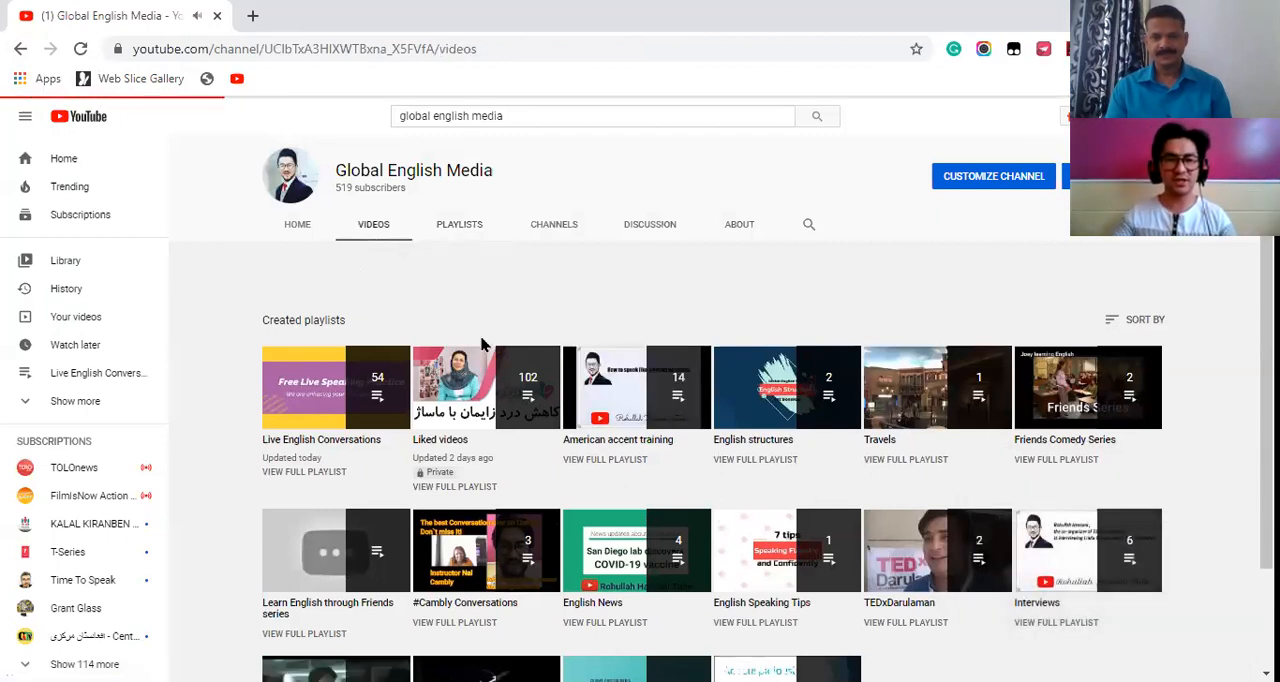
Open the Videos tab and scroll through the channel's full uploads grid
left_click(373, 224)
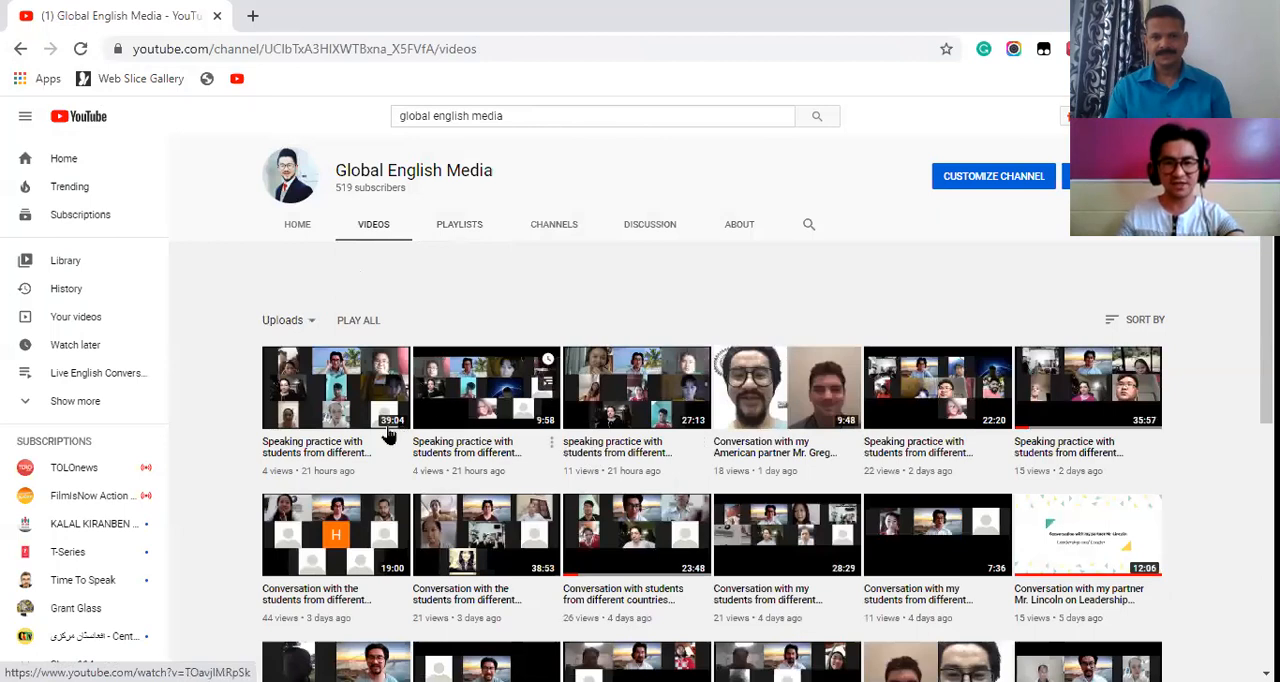
scroll("down", 3)
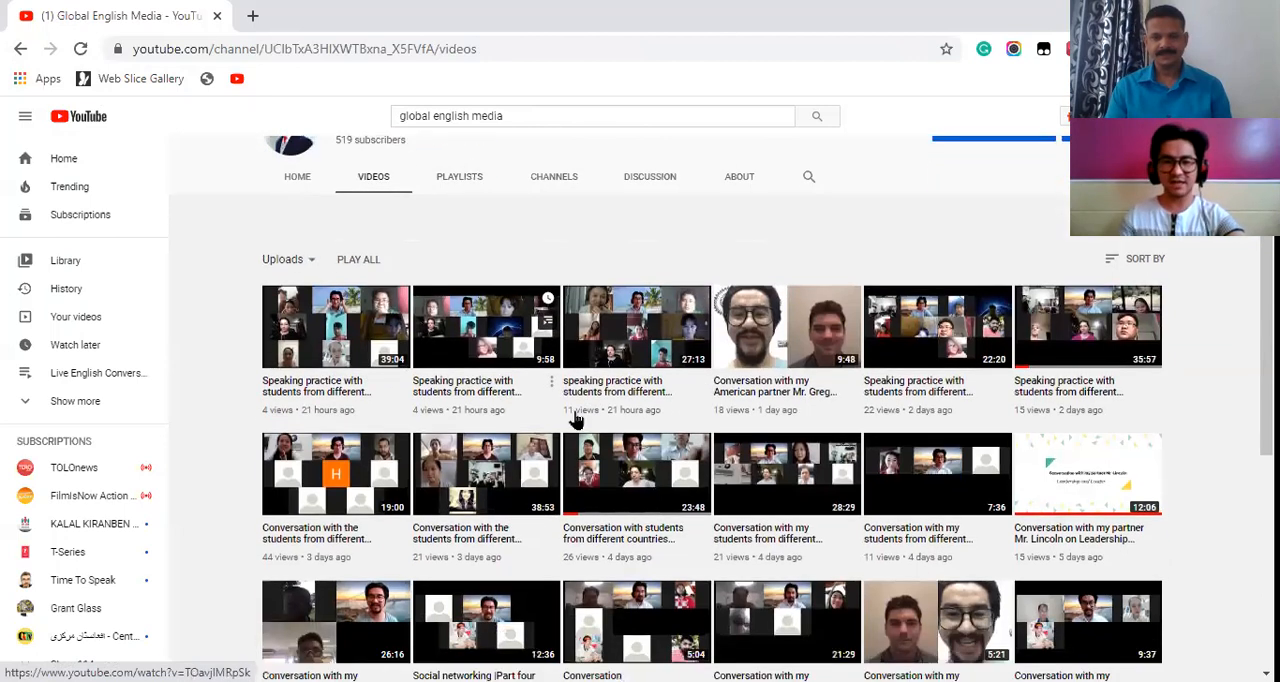
scroll("down", 3)
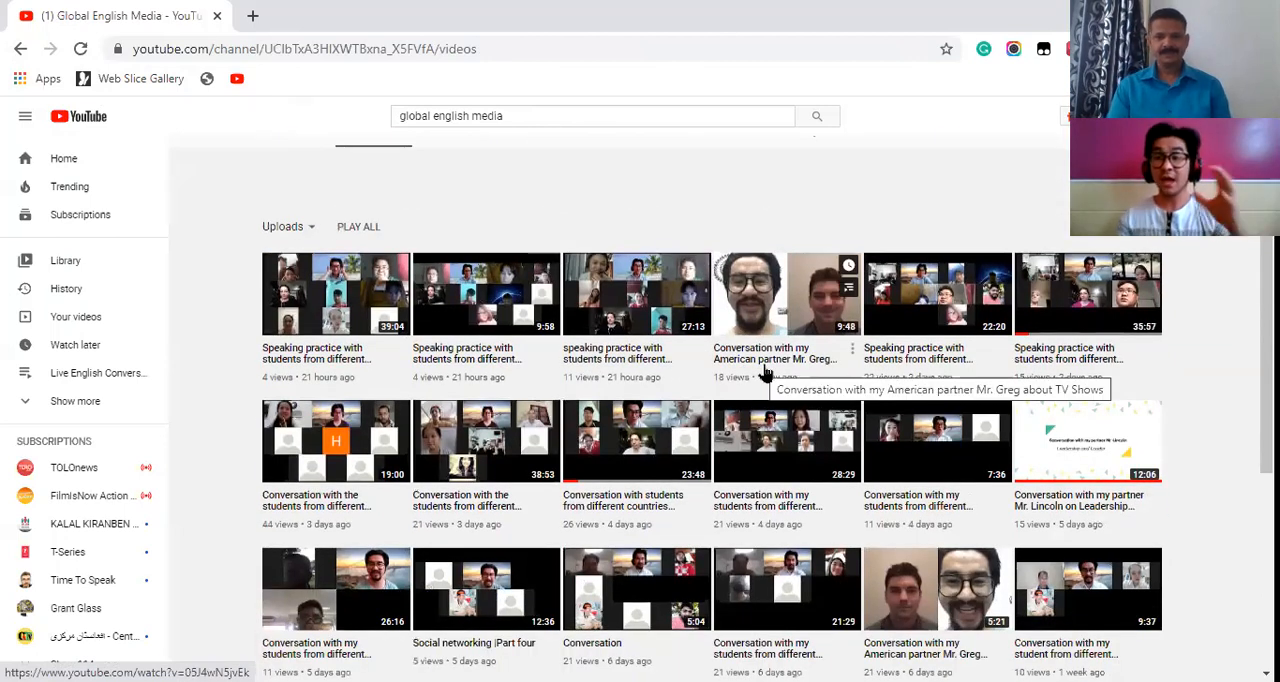
mouse_move(779, 365)
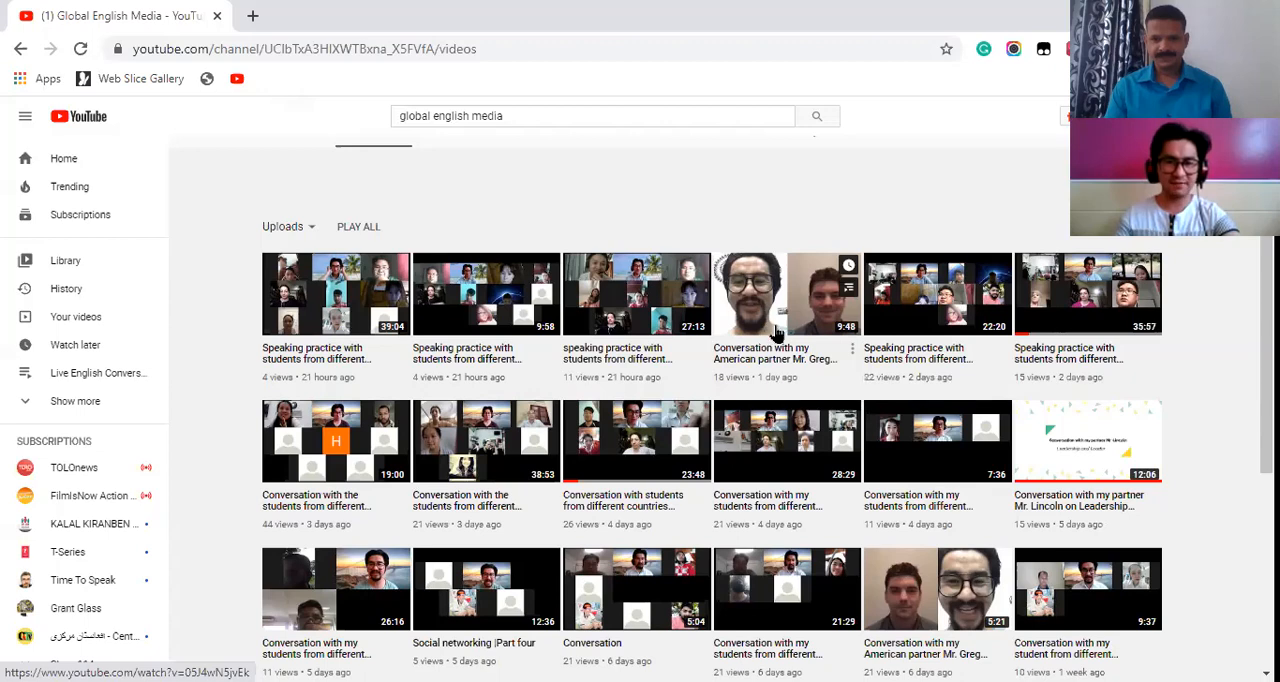
scroll("down", 3)
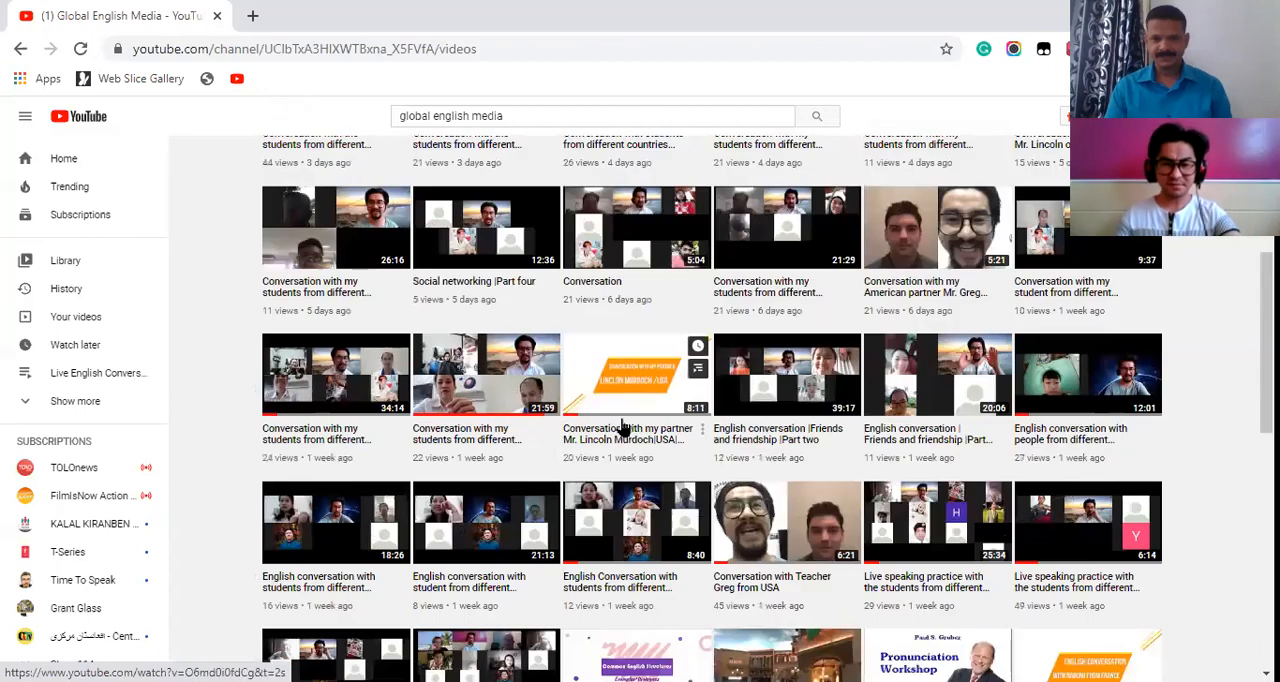
scroll("down", 3)
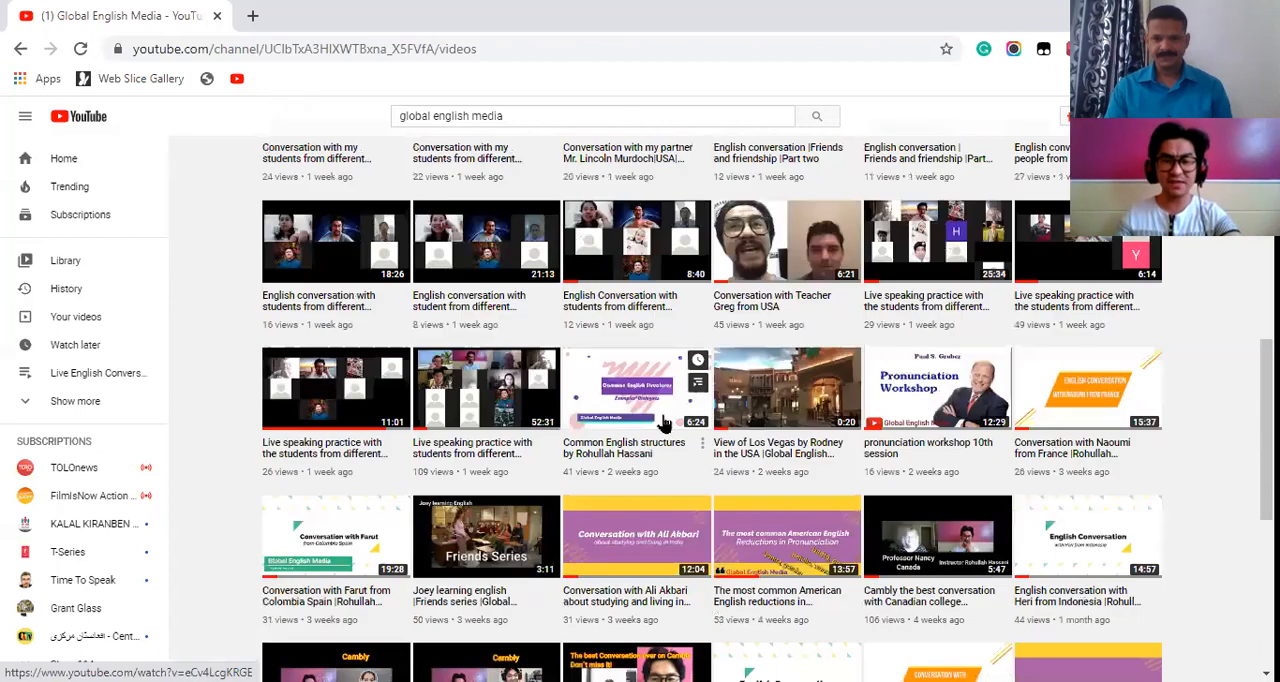
mouse_move(622, 470)
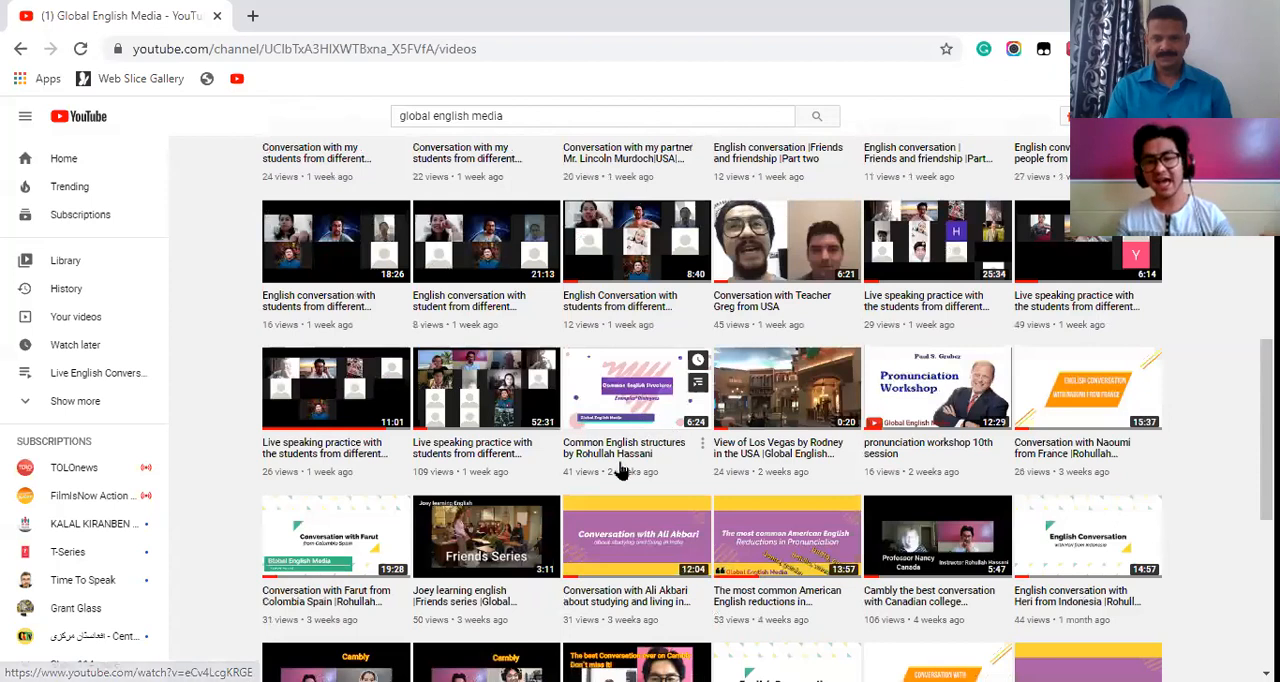
scroll("down", 3)
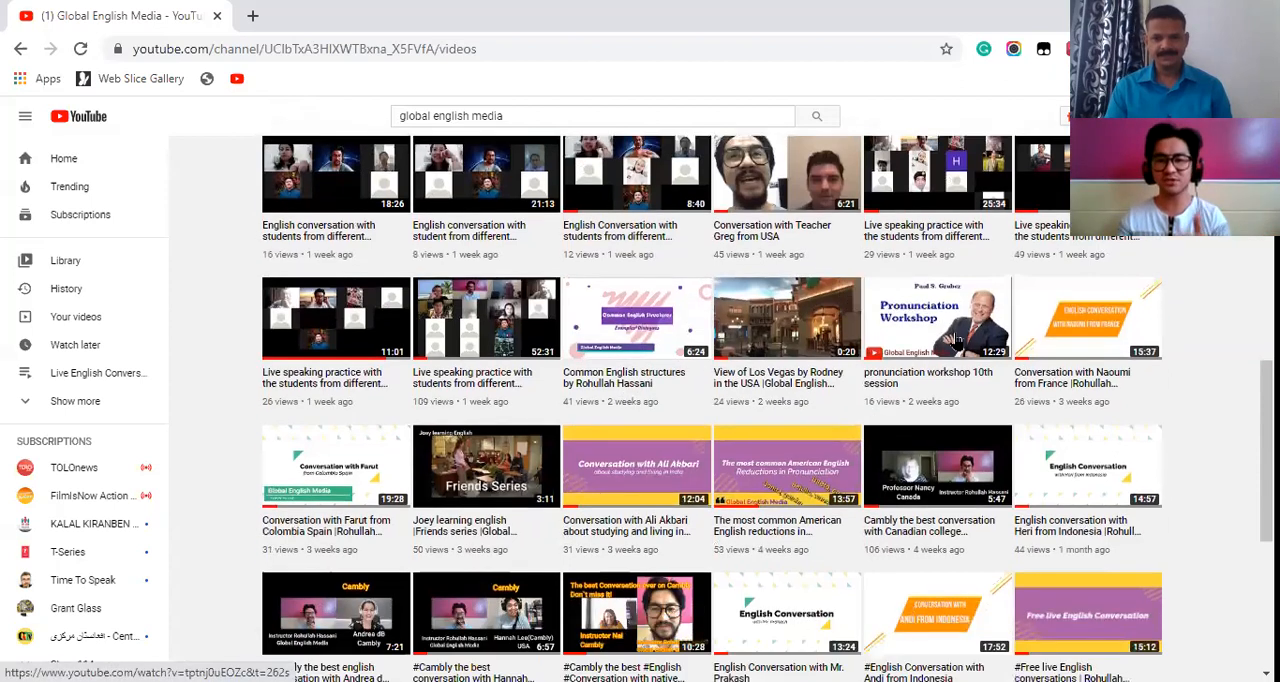
scroll("down", 3)
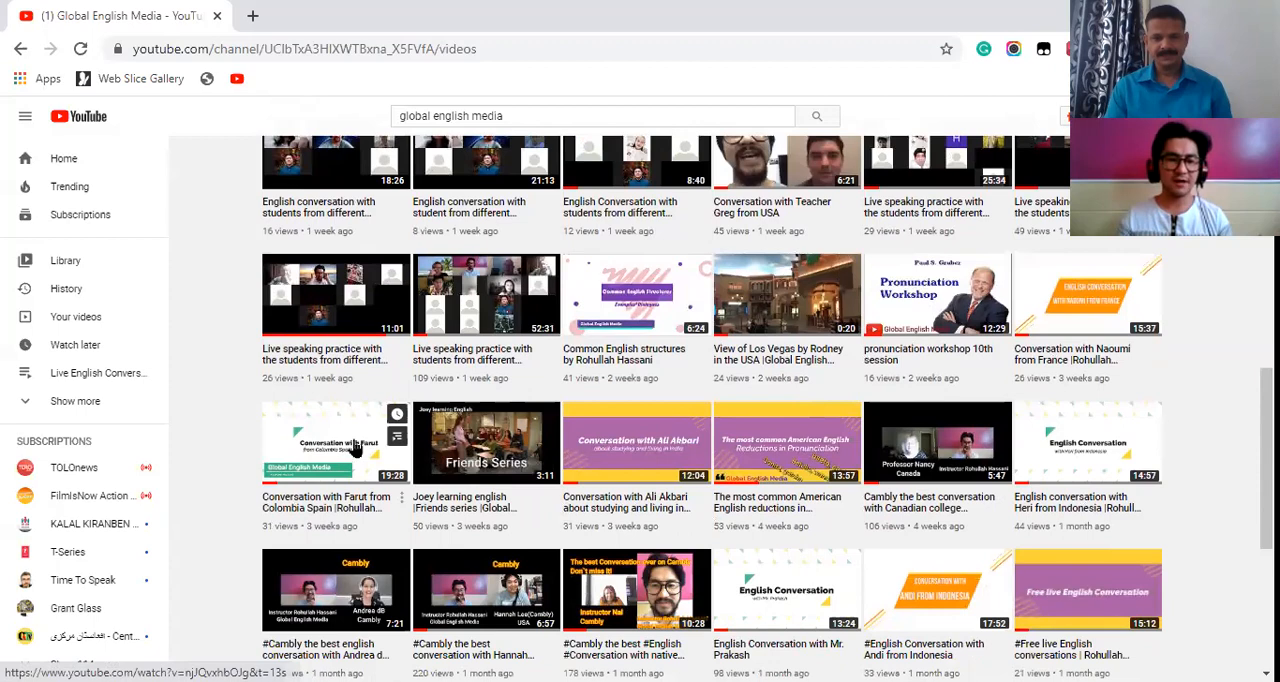
scroll("down", 3)
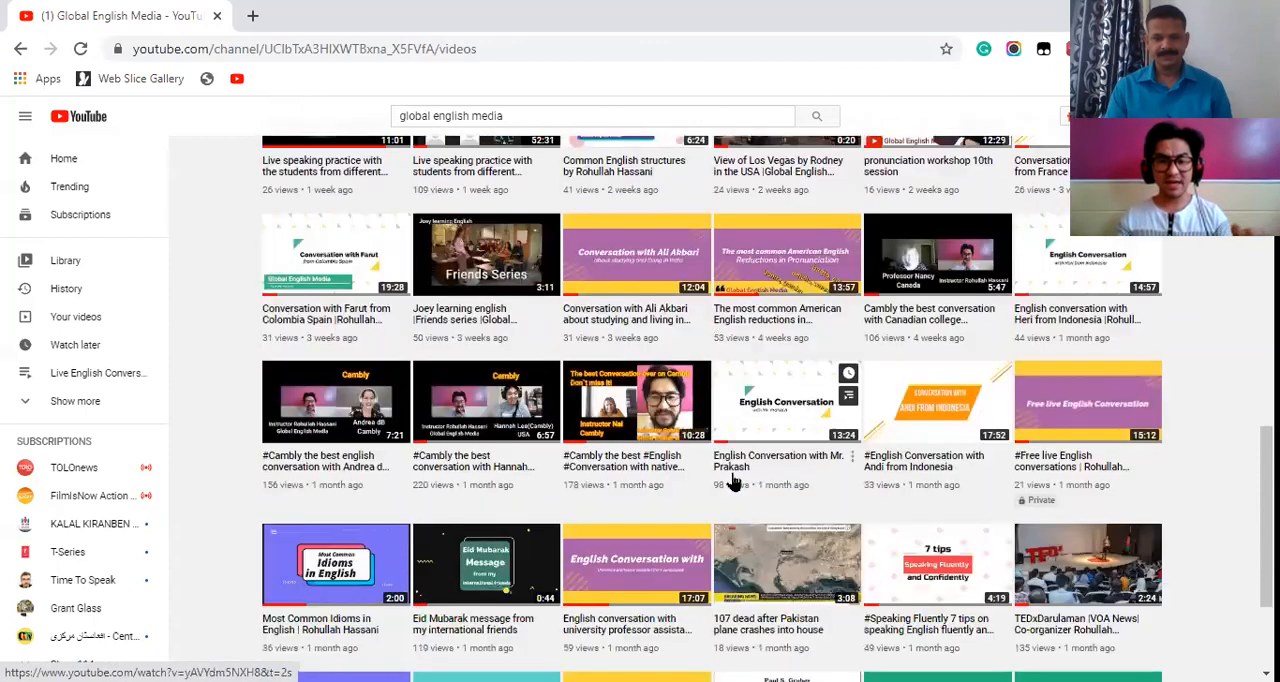
scroll("down", 3)
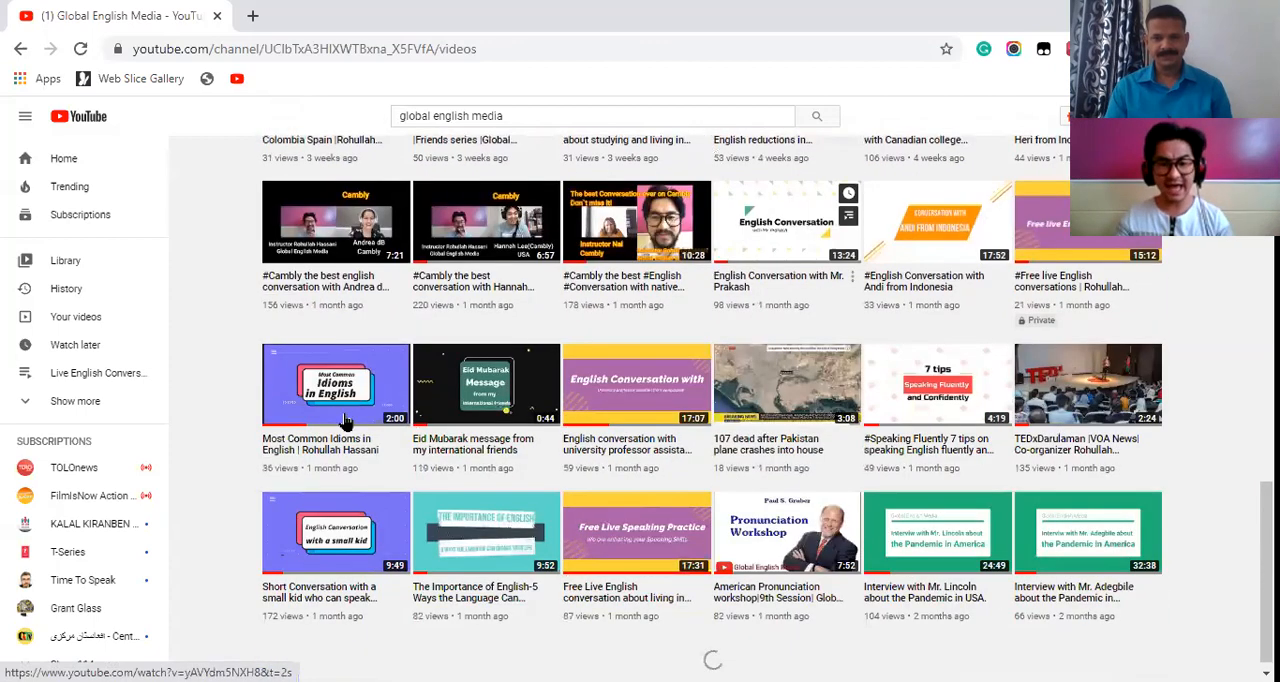
scroll("down", 3)
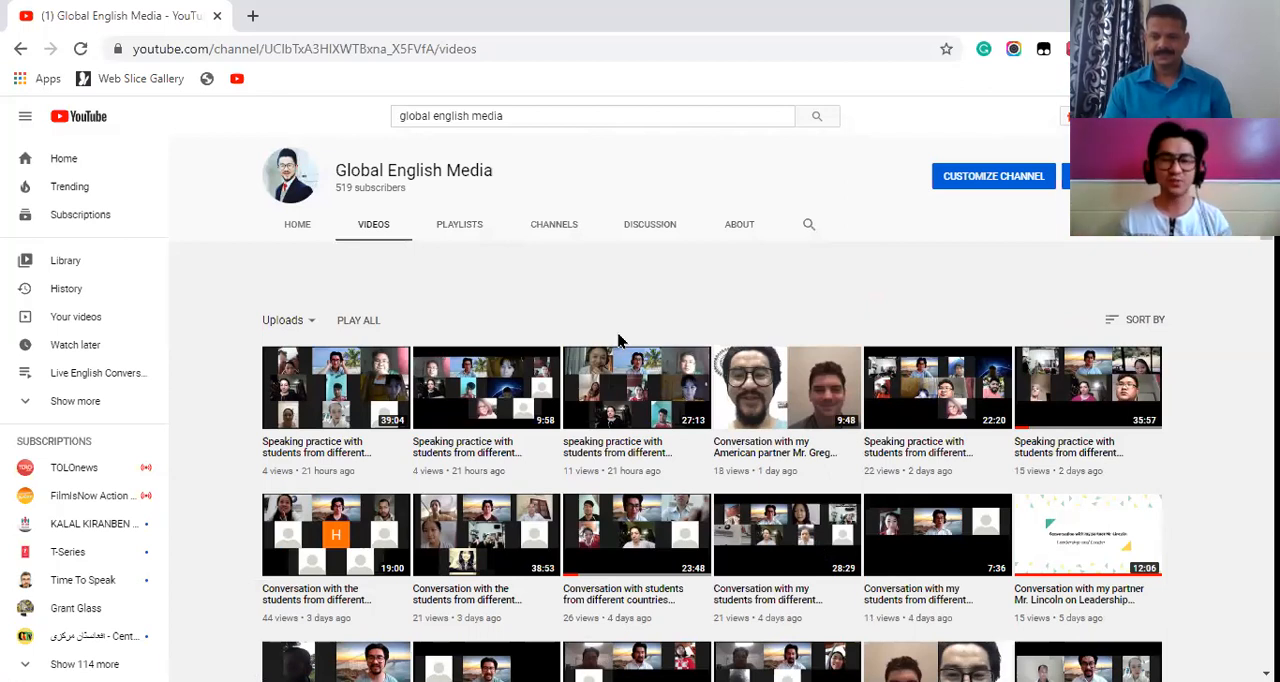
Go to the channel Home tab showing 6.99K lifetime views, 89 videos and tags
left_click(297, 224)
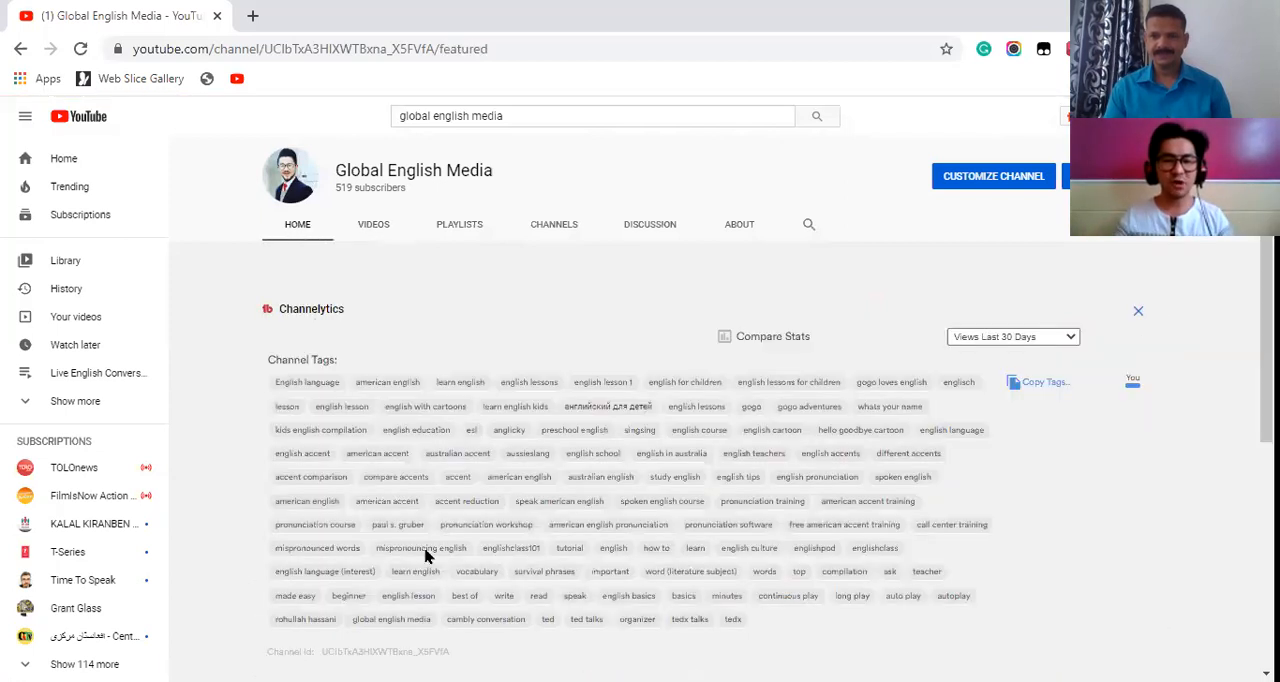
scroll("down", 3)
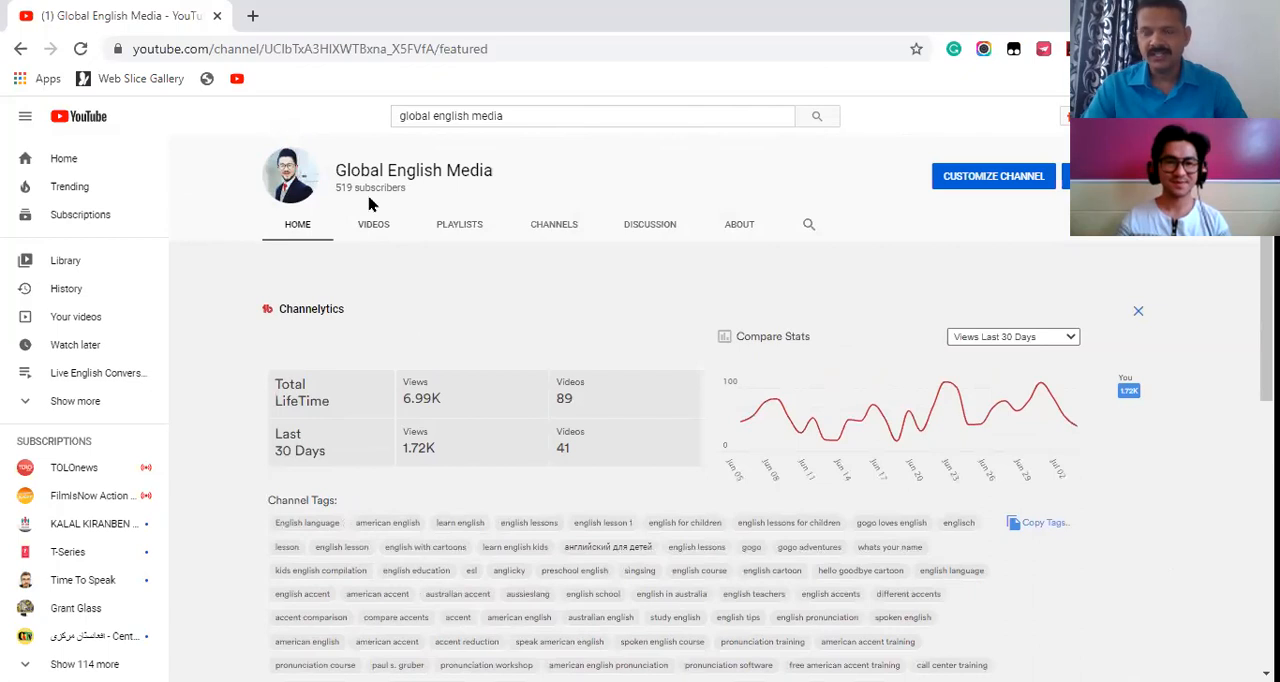
mouse_move(970, 208)
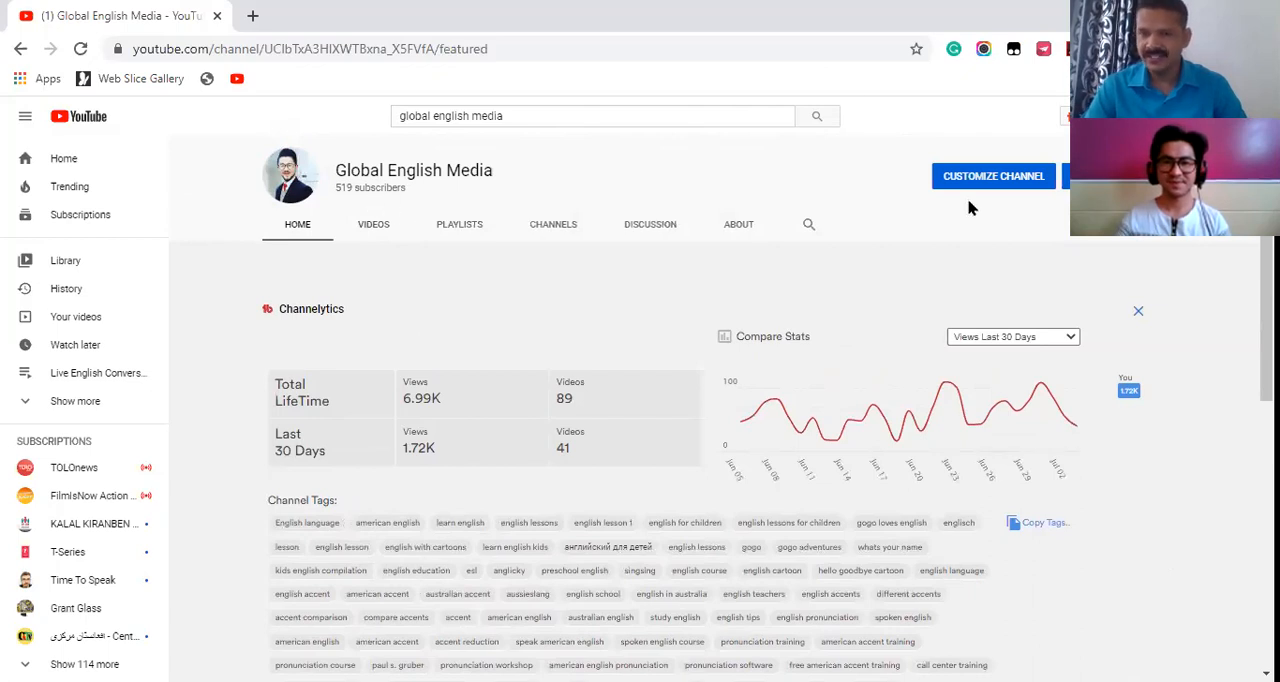